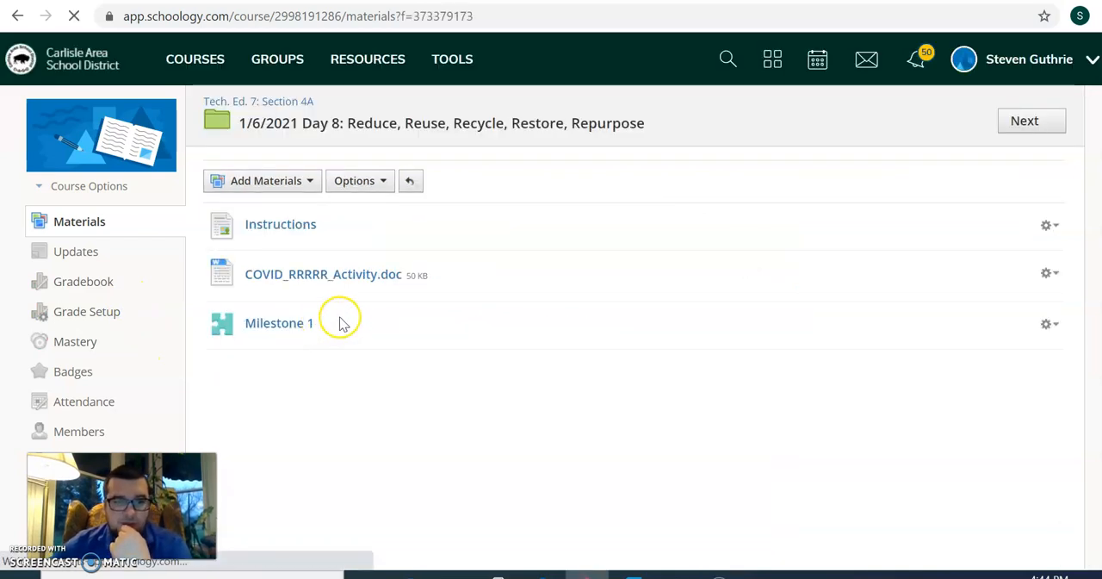
- Open the Milestone 1 assessment from the Day 8 folder's materials list
click(280, 224)
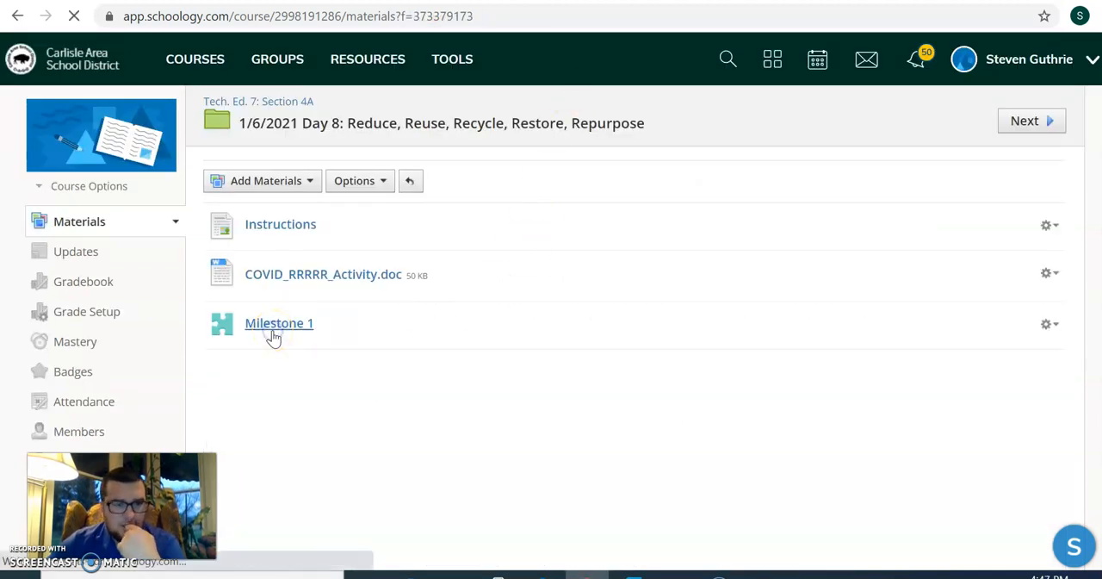
click(279, 323)
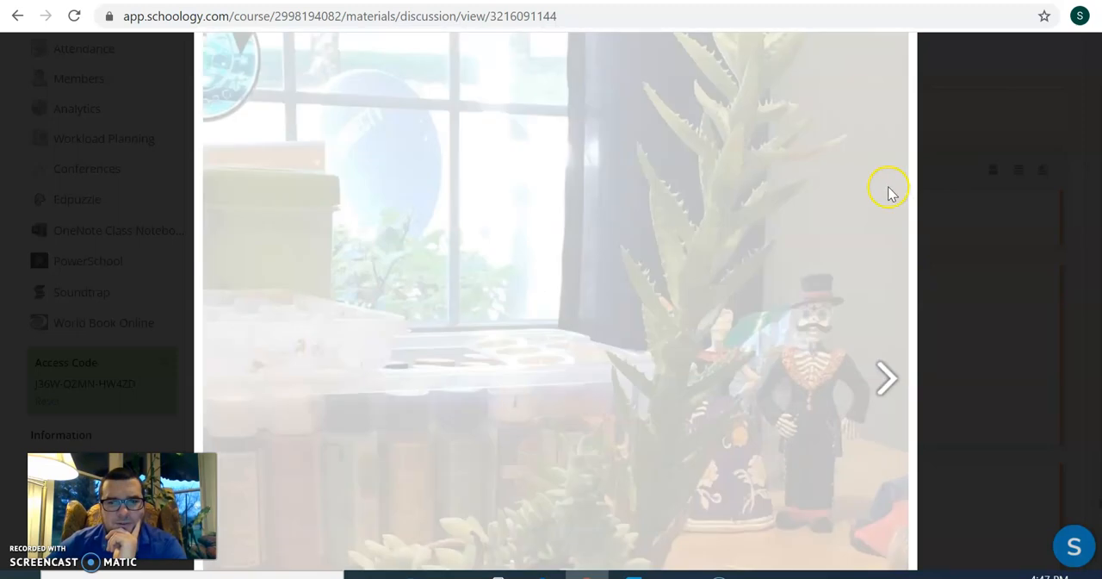
- Advance to the next student photo showing a yellow board with necklaces and lights
click(887, 378)
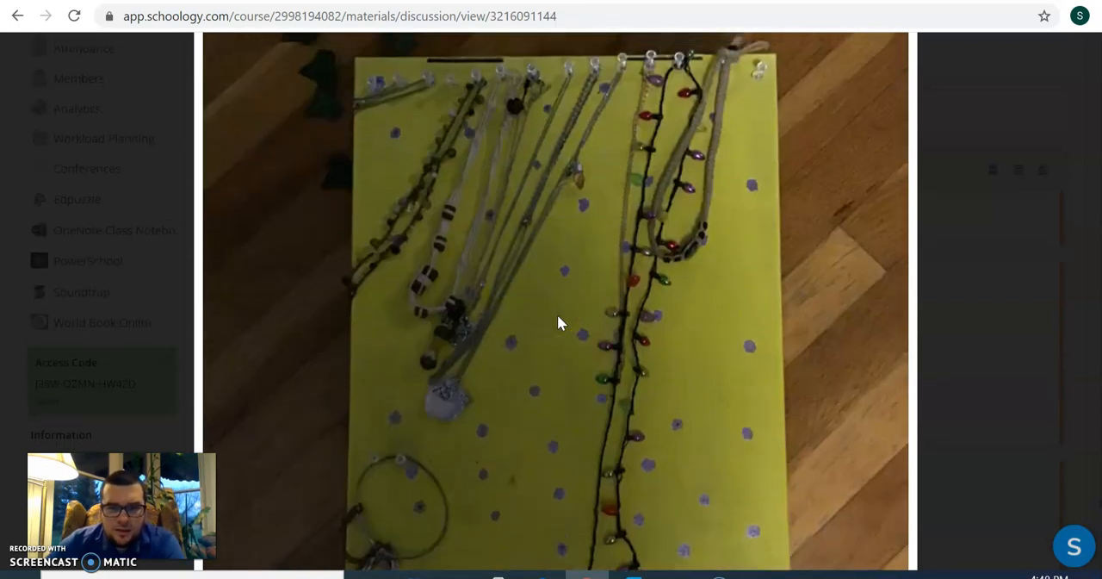
- Page through the remaining student photos, including image 10 of 11 with a painted lid
click(885, 269)
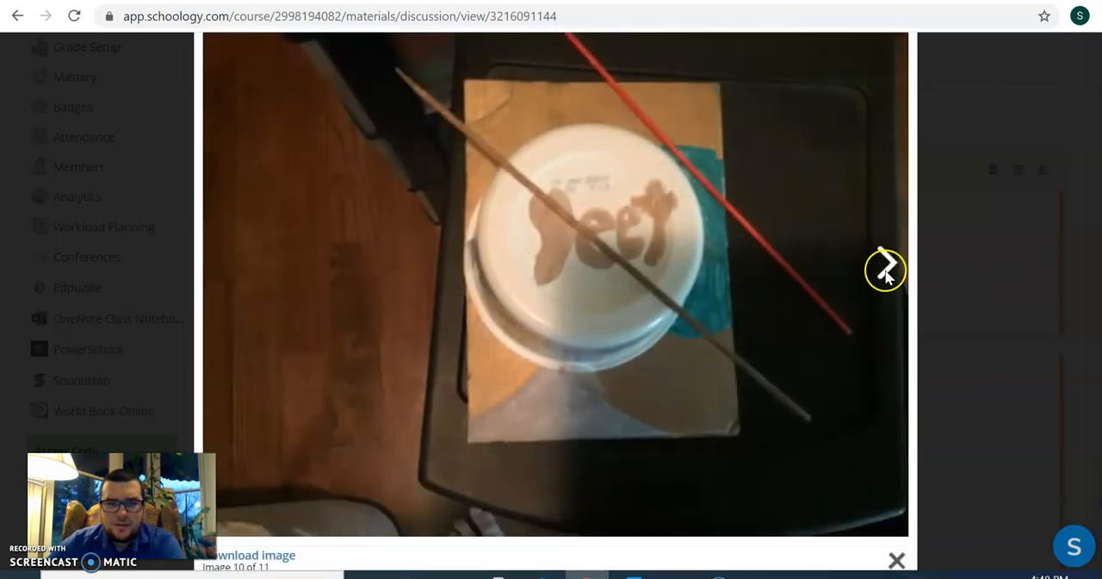
click(897, 559)
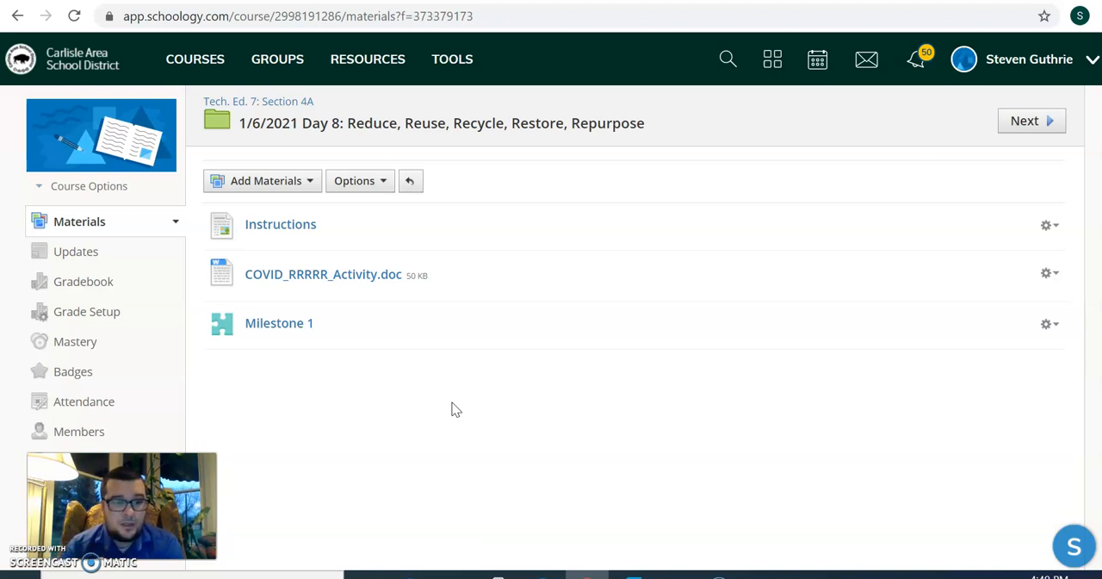